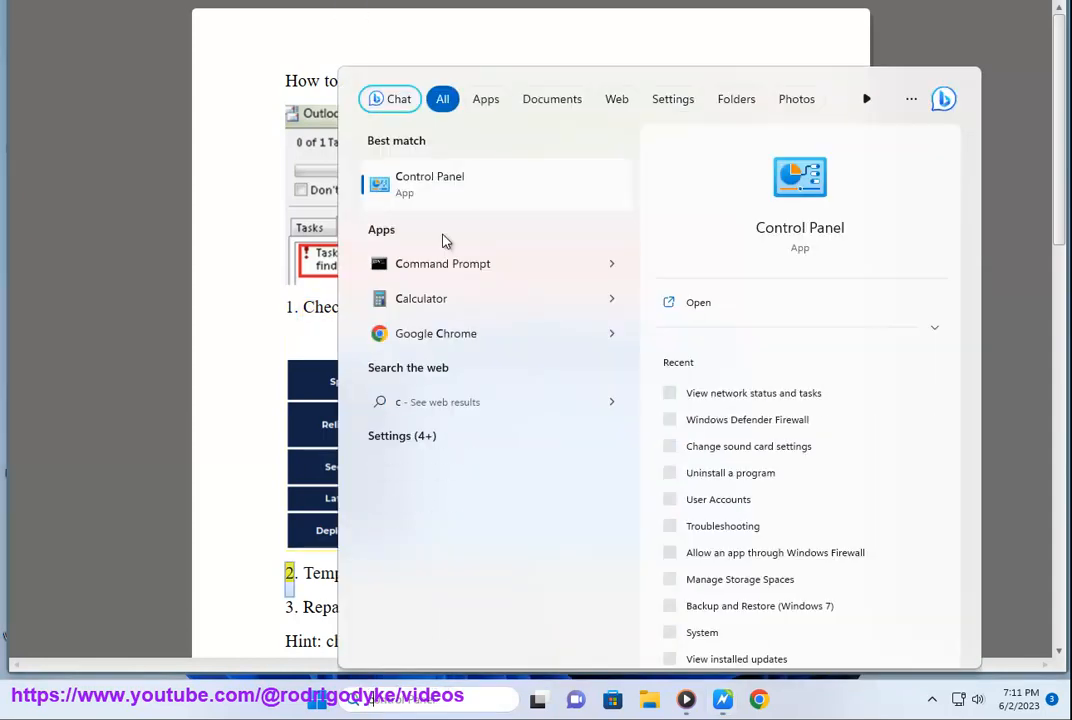
- Run 'ping outlook.com' in Command Prompt and watch replies arrive from 52.96.223.2
{"action": "left_click", "coordinate": [442, 264]}
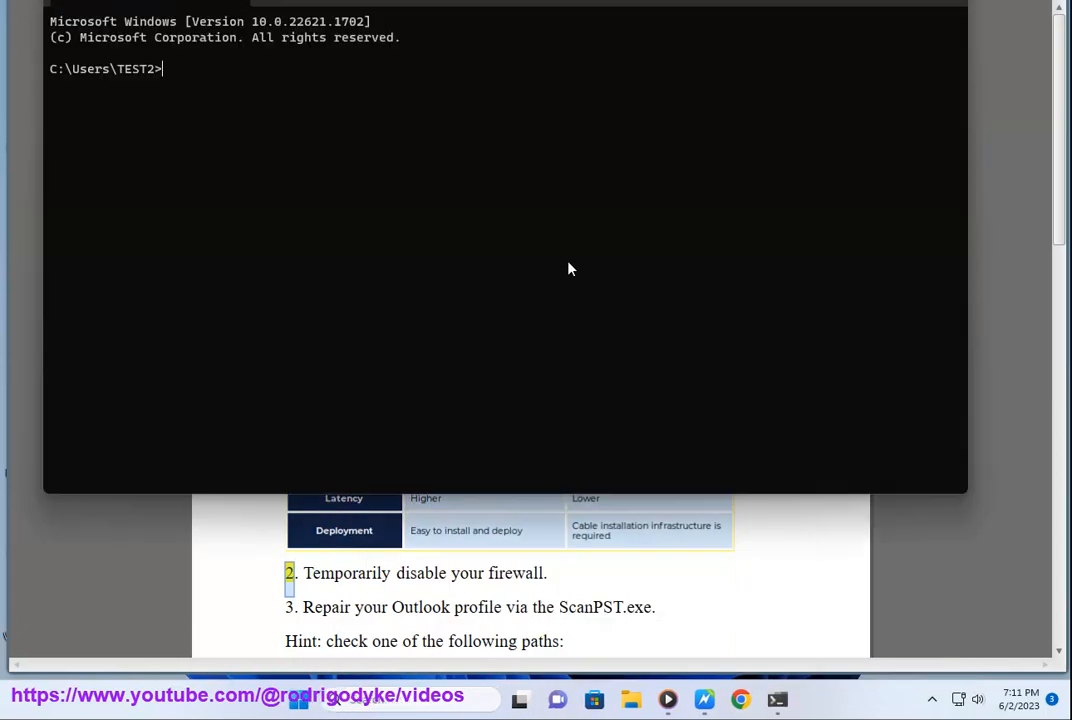
{"action": "type", "text": "ping"}
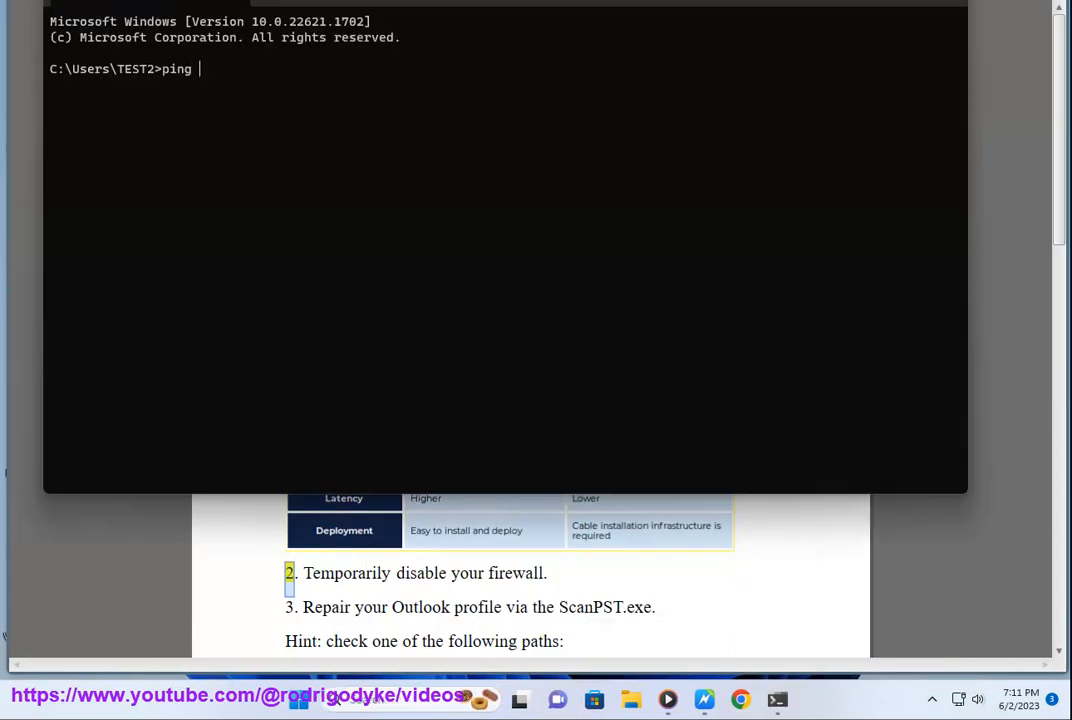
{"action": "type", "text": "outl"}
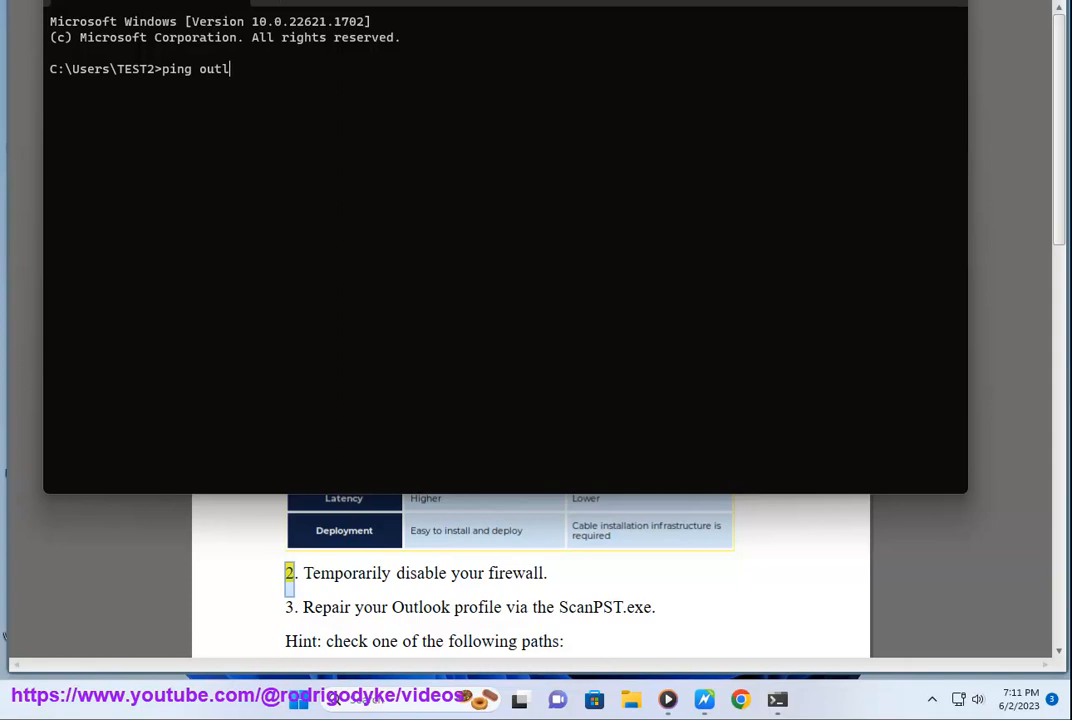
{"action": "type", "text": "ook.com"}
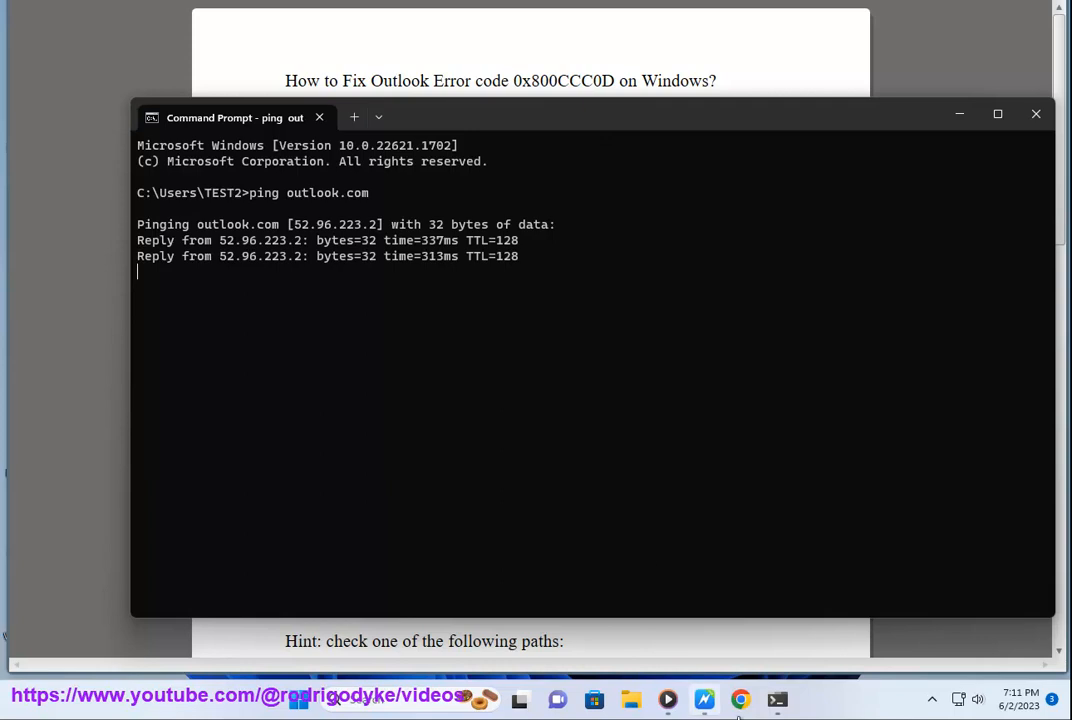
- Search Google in Chrome for 'slow windows internet' via the address-bar suggestion
{"action": "left_click", "coordinate": [740, 700]}
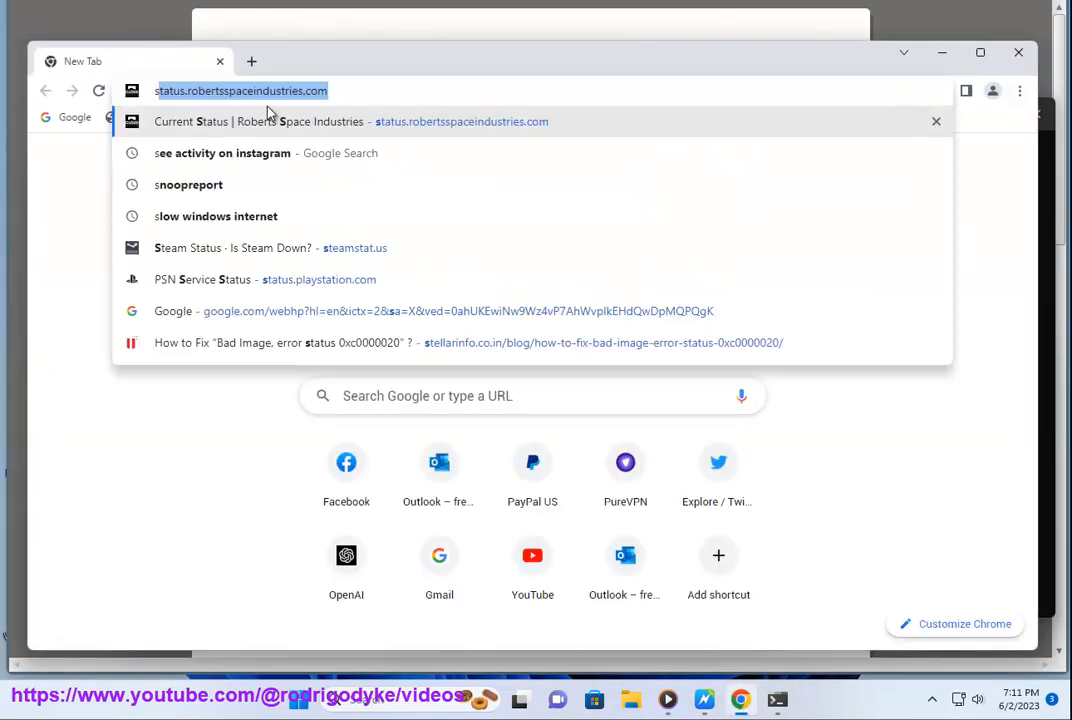
{"action": "left_click", "coordinate": [216, 216]}
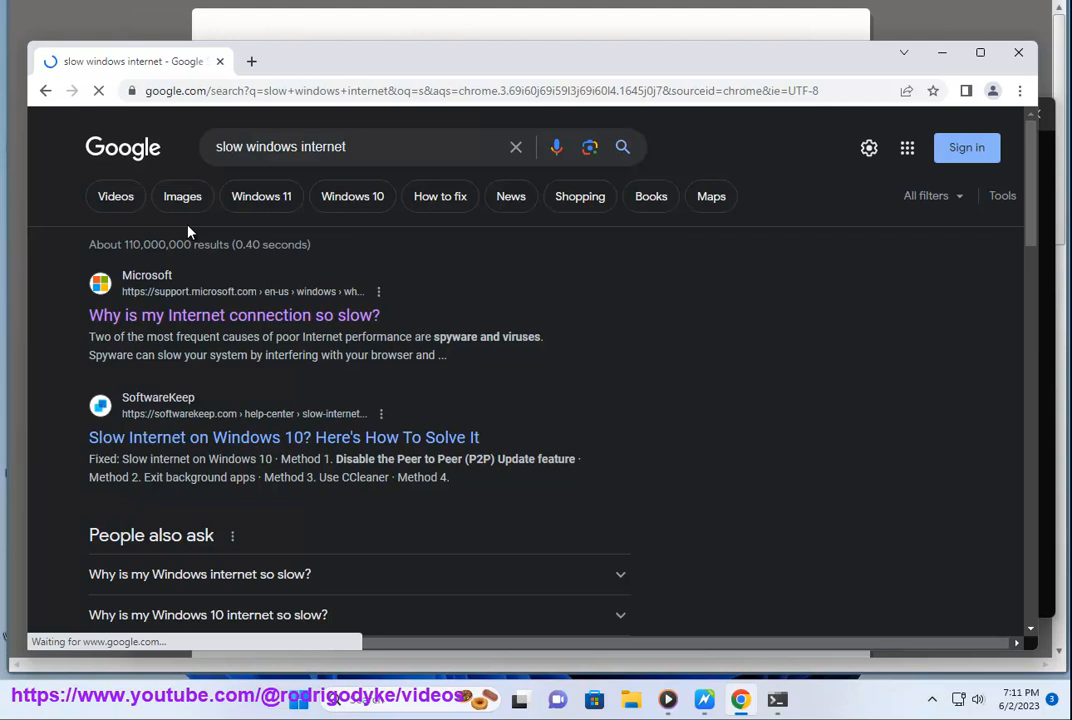
{"action": "mouse_move", "coordinate": [866, 366]}
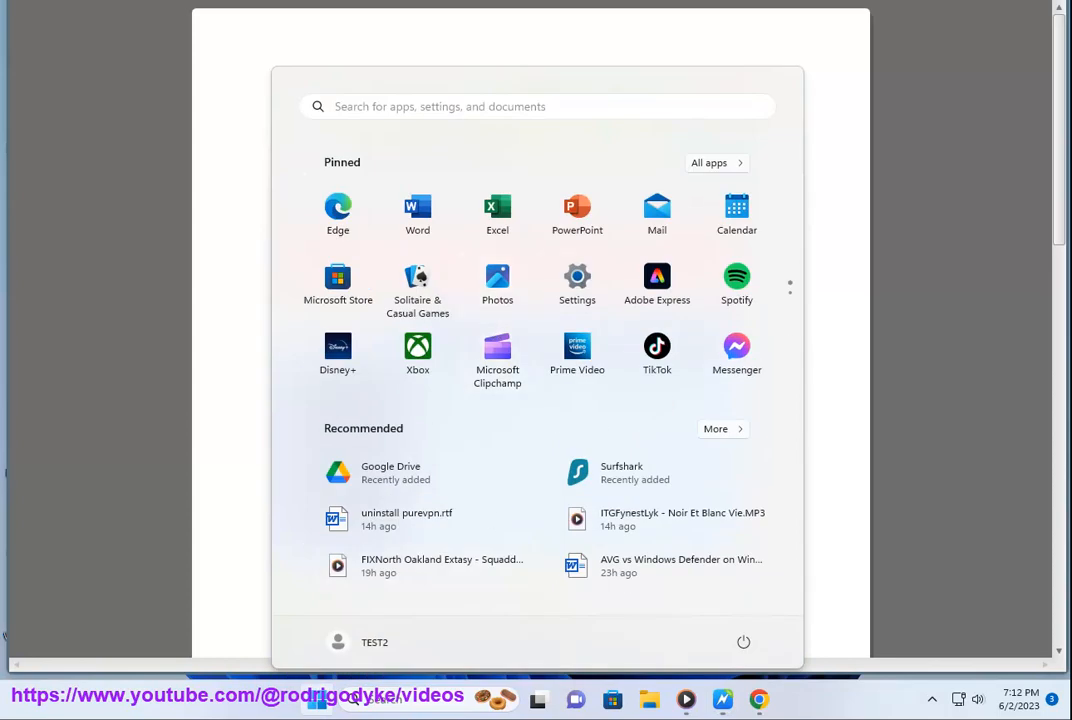
- From Control Panel's System and Security, turn Windows Defender Firewall off for private and public networks
{"action": "type", "text": "c"}
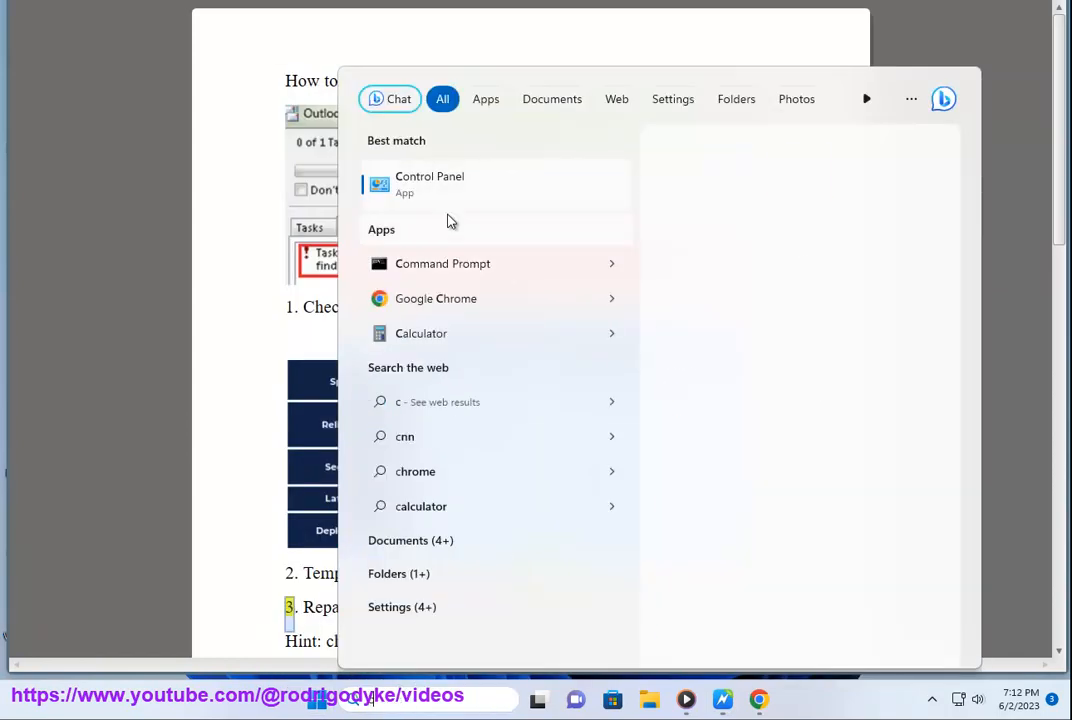
{"action": "left_click", "coordinate": [428, 184]}
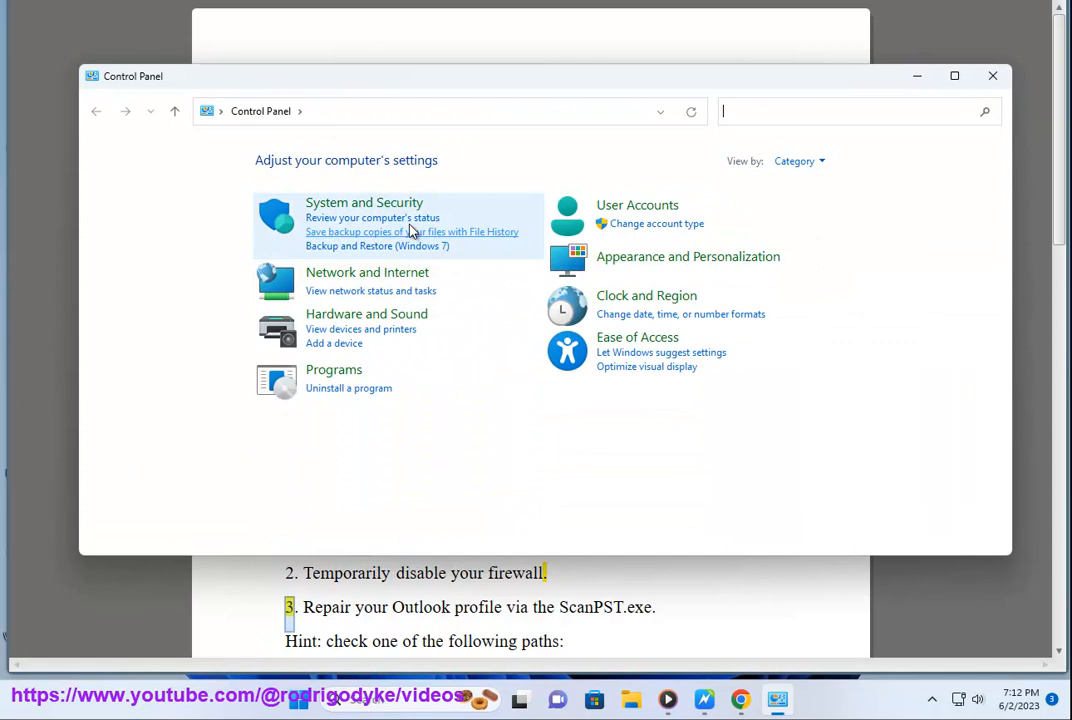
{"action": "left_click", "coordinate": [364, 202]}
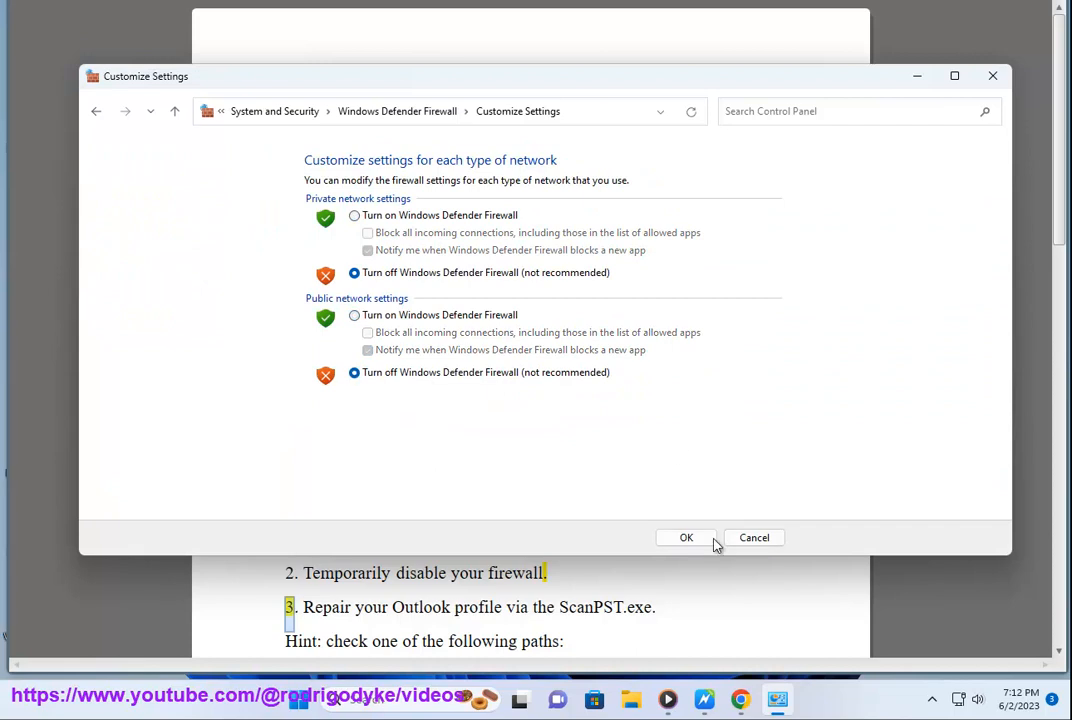
{"action": "left_click", "coordinate": [686, 536]}
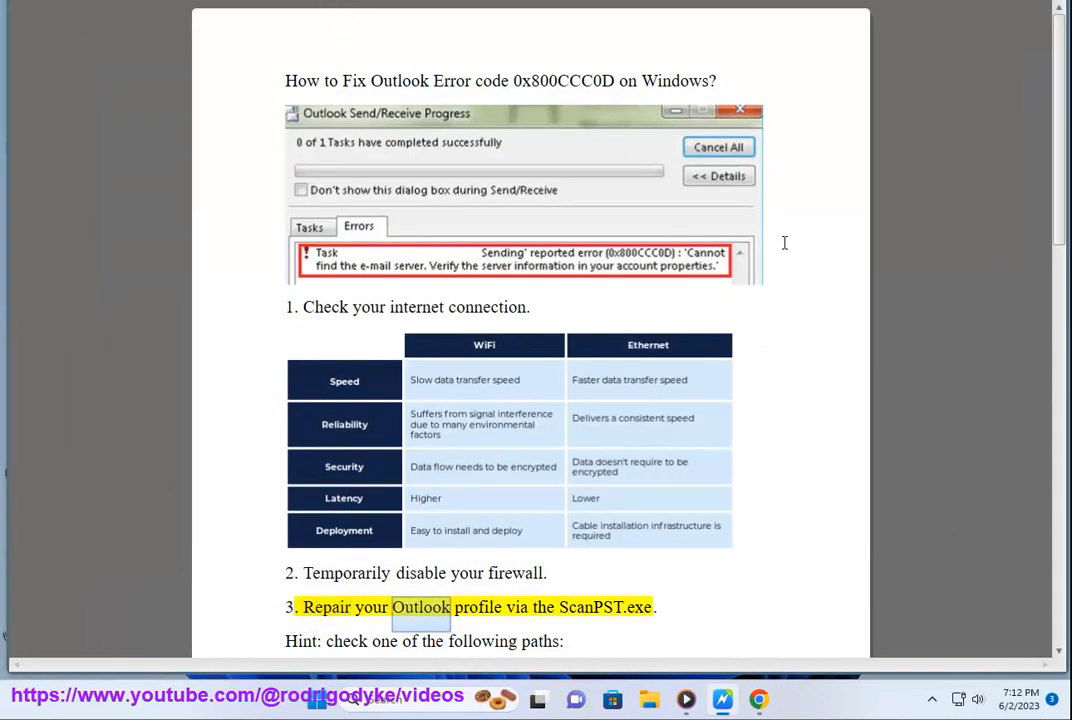
- Scroll the Word guide to step 3's ScanPST hint paths and switch to the Office16 folder window
{"action": "scroll", "scroll_direction": "up", "scroll_amount": 3}
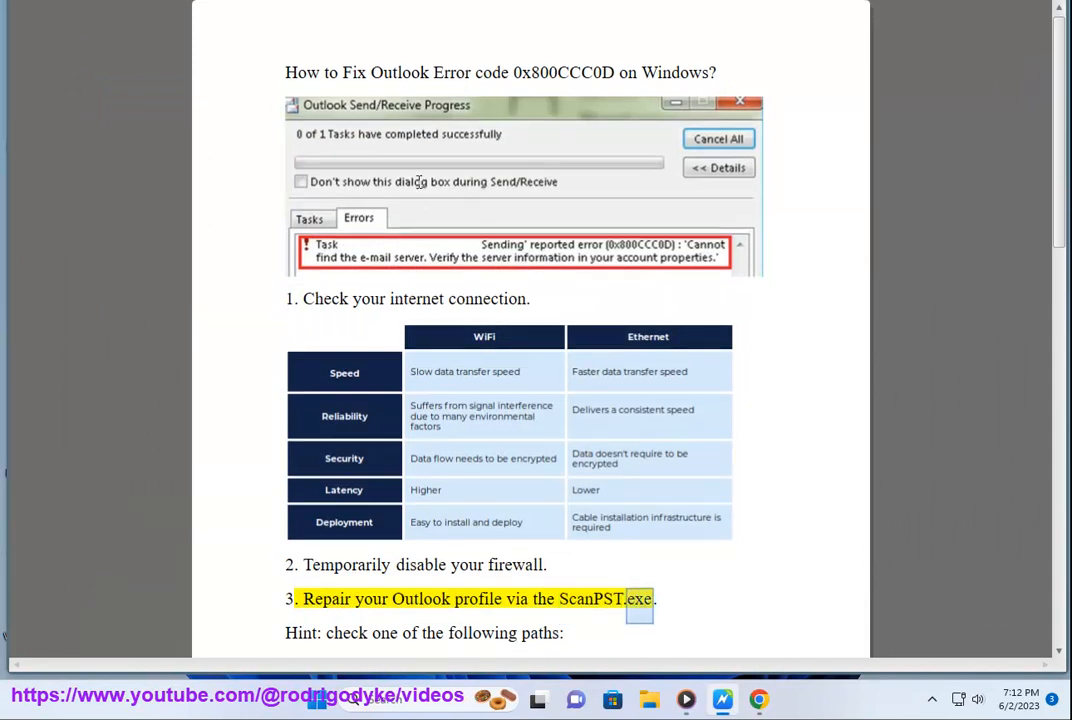
{"action": "scroll", "scroll_direction": "down", "scroll_amount": 3}
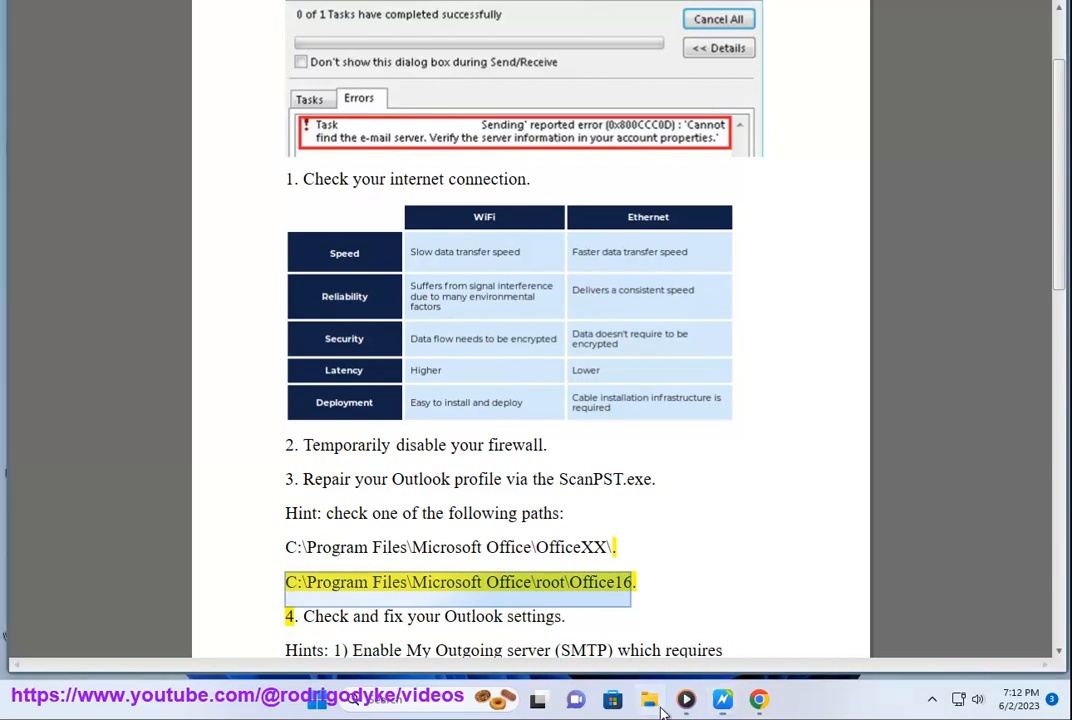
{"action": "left_click", "coordinate": [648, 700]}
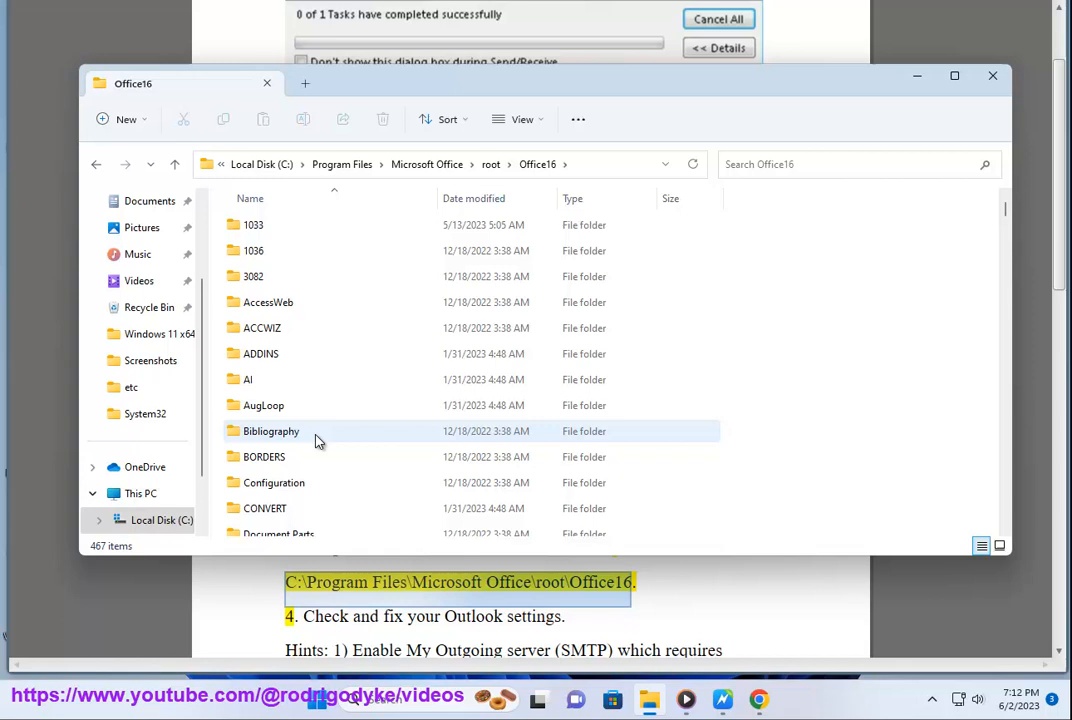
- Locate SCANPST.EXE in the Office16 folder, launch the Inbox Repair Tool, then close it
{"action": "scroll", "scroll_direction": "down", "scroll_amount": 3}
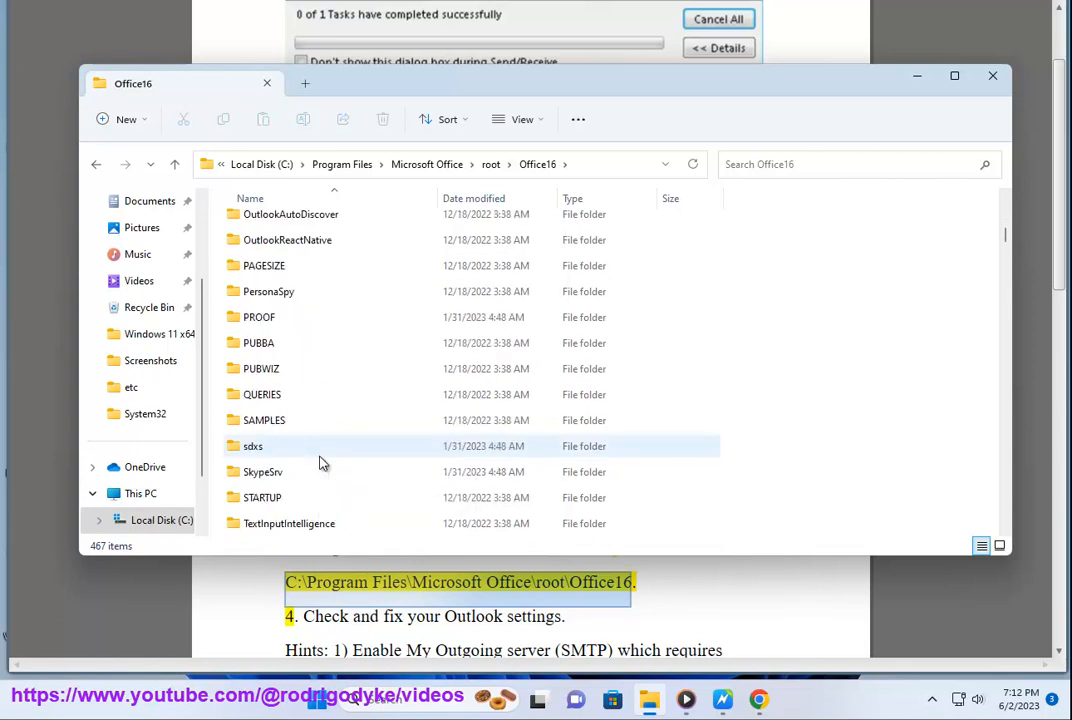
{"action": "scroll", "scroll_direction": "down", "scroll_amount": 3}
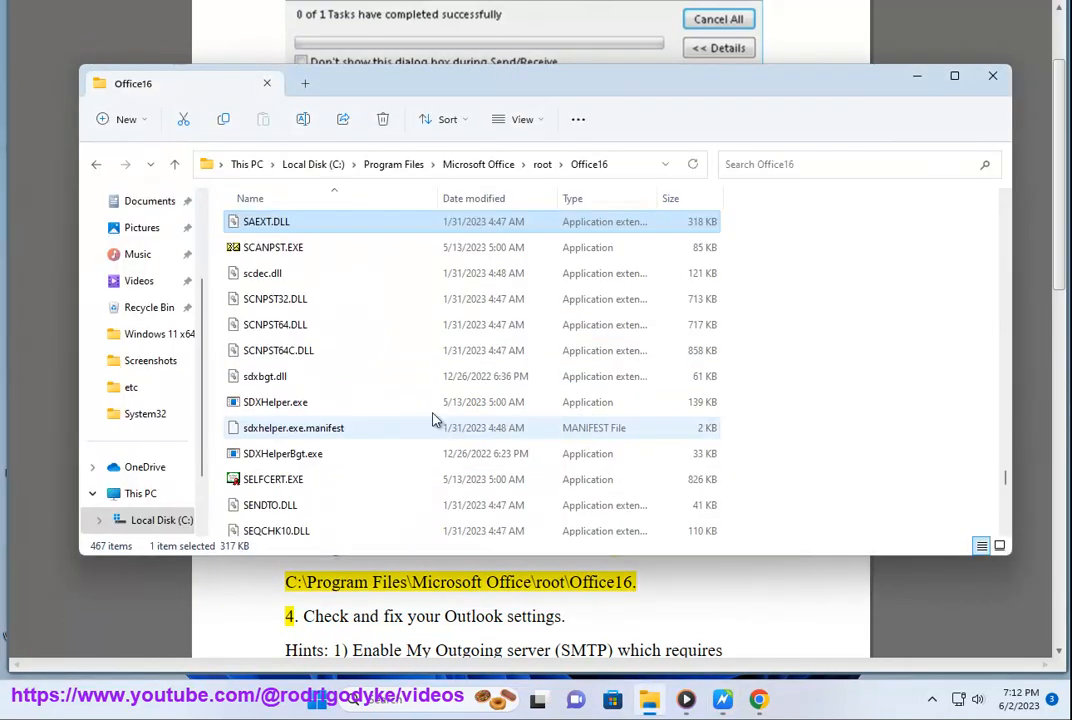
{"action": "right_click", "coordinate": [272, 248]}
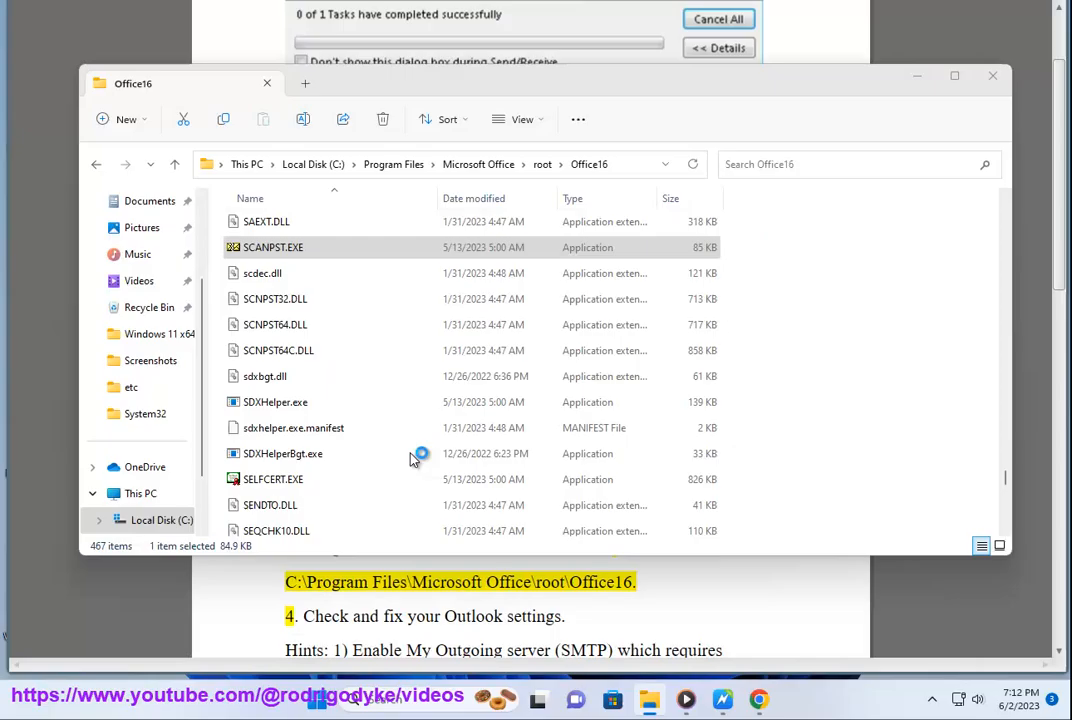
{"action": "double_click", "coordinate": [272, 248]}
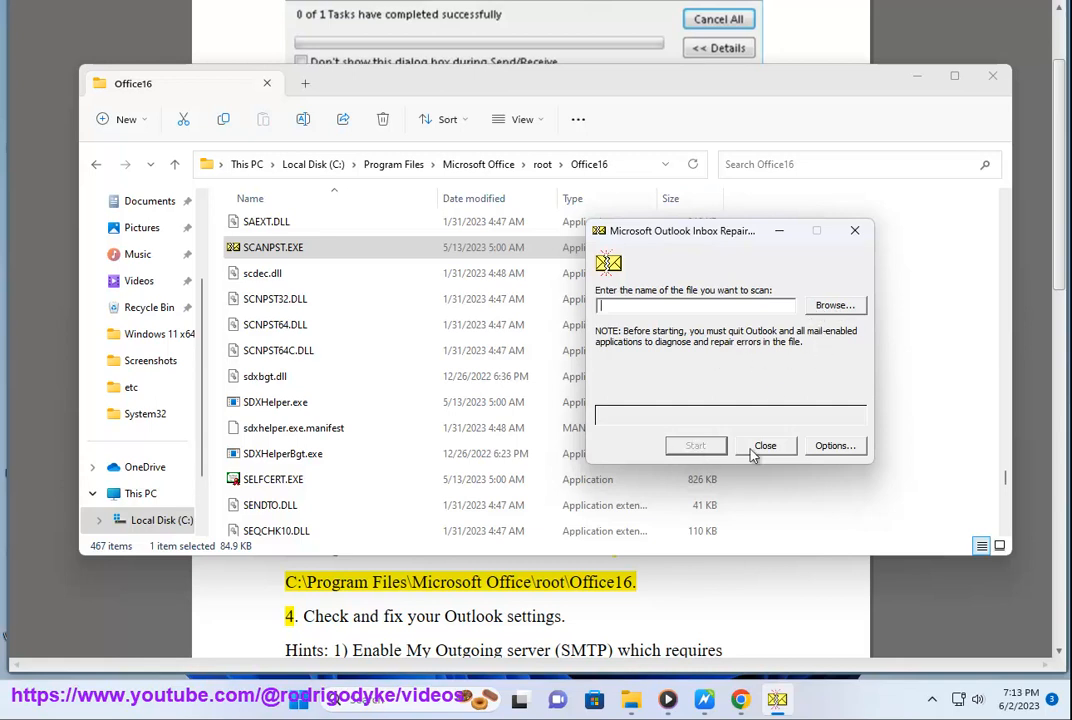
{"action": "left_click", "coordinate": [836, 444]}
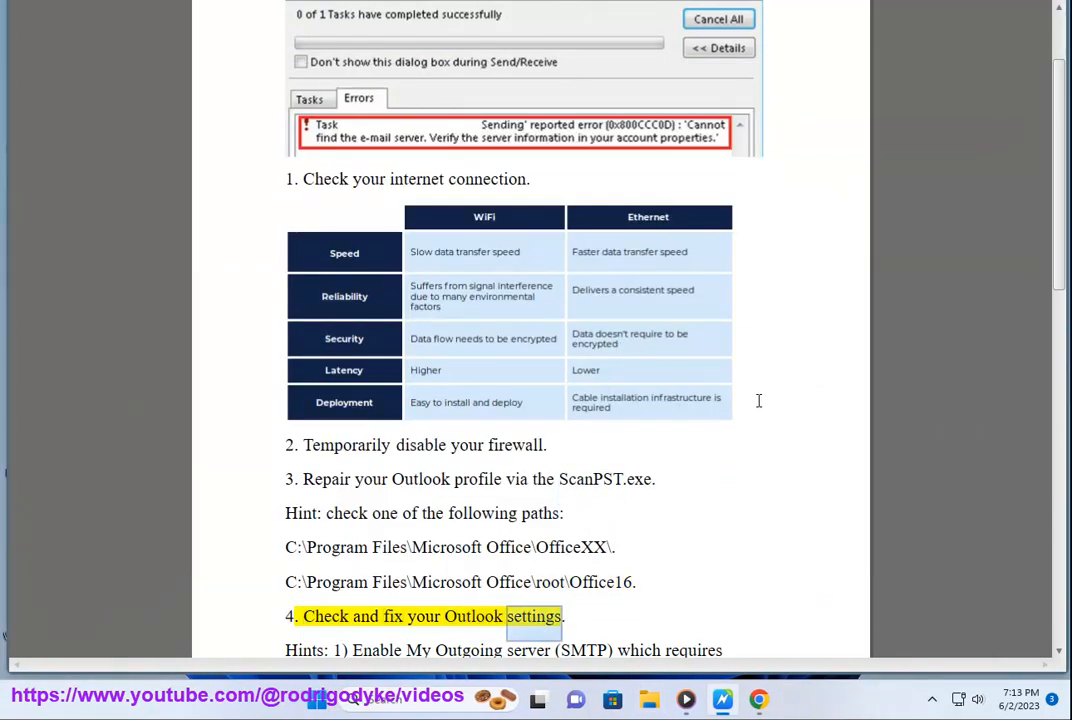
- Scroll to step 4's Outlook settings hints and highlight 'port' in the SMTP/POP3 port-number hint
{"action": "scroll", "scroll_direction": "down", "scroll_amount": 3}
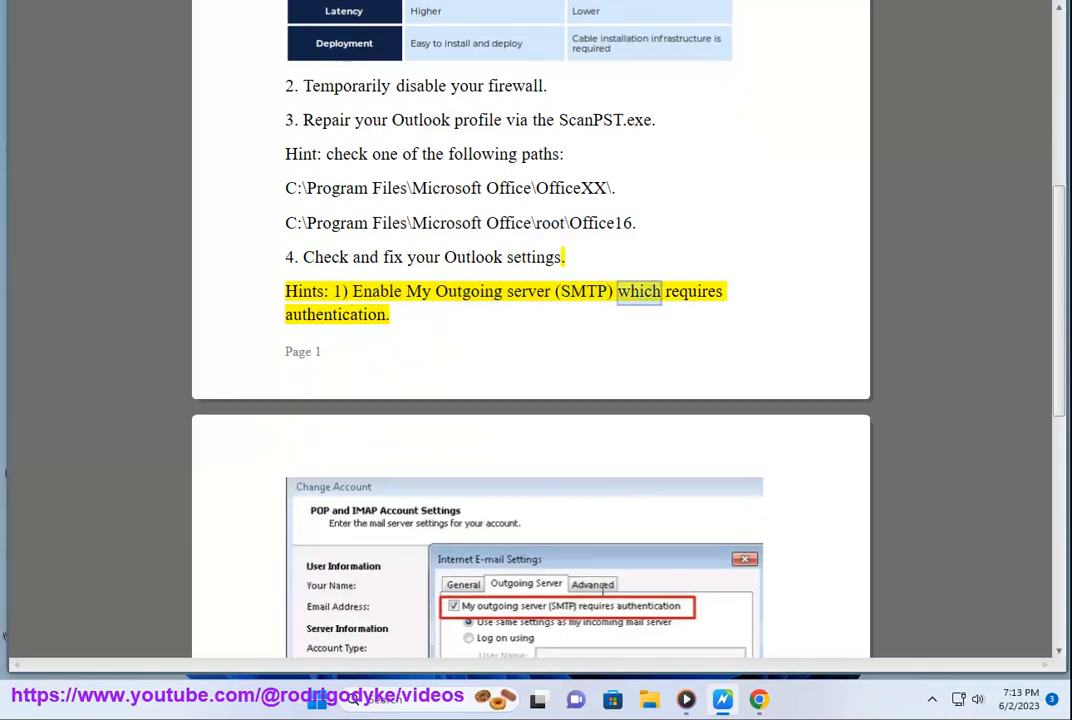
{"action": "scroll", "scroll_direction": "down", "scroll_amount": 3}
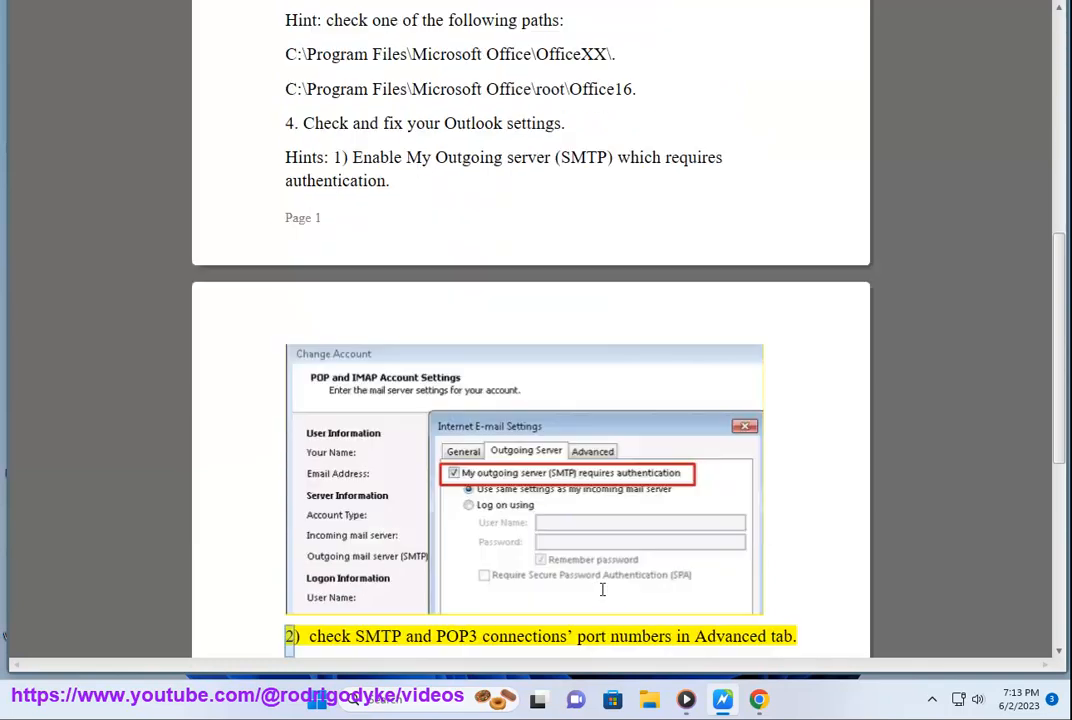
{"action": "double_click", "coordinate": [590, 636]}
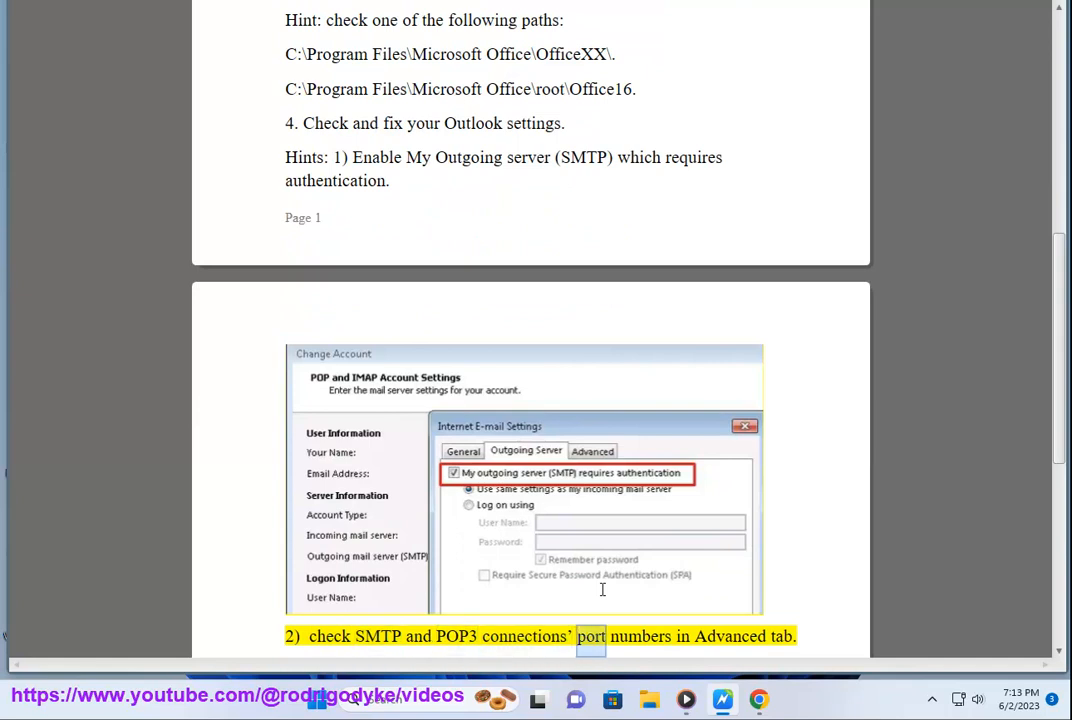